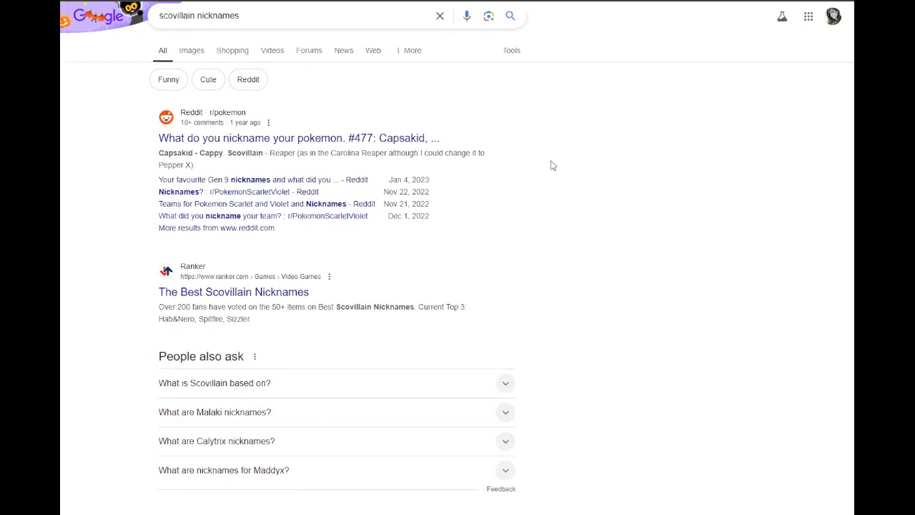
# Open the r/pokemon thread 'What do you nickname your pokemon. #477' to read Capsakid nickname comments
pyautogui.scroll(-3)
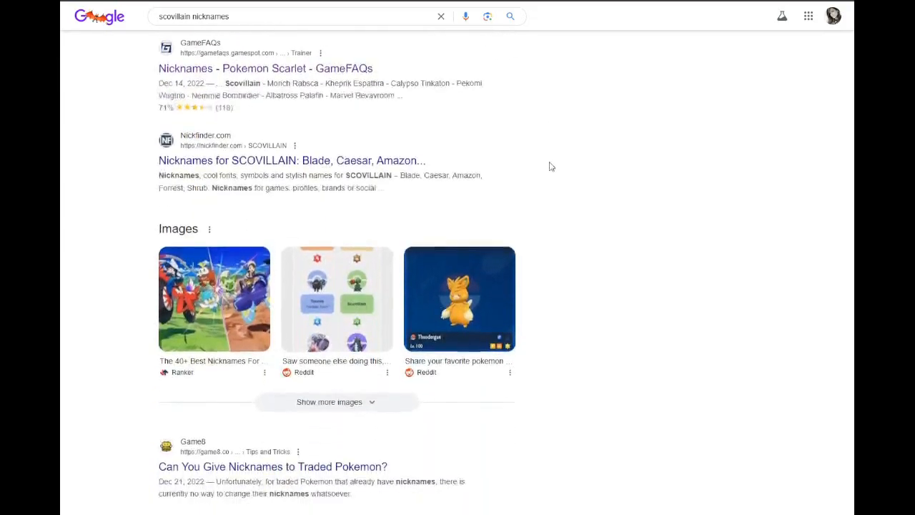
pyautogui.scroll(-3)
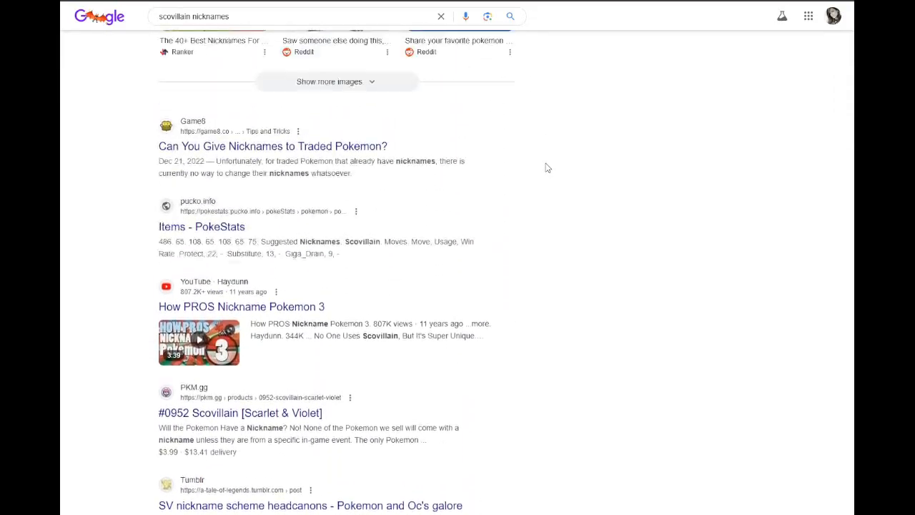
pyautogui.scroll(3)
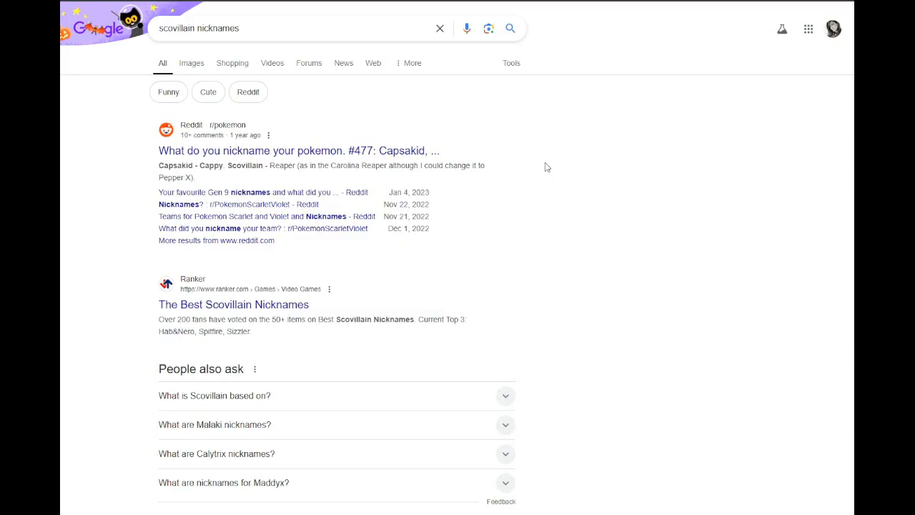
pyautogui.click(299, 150)
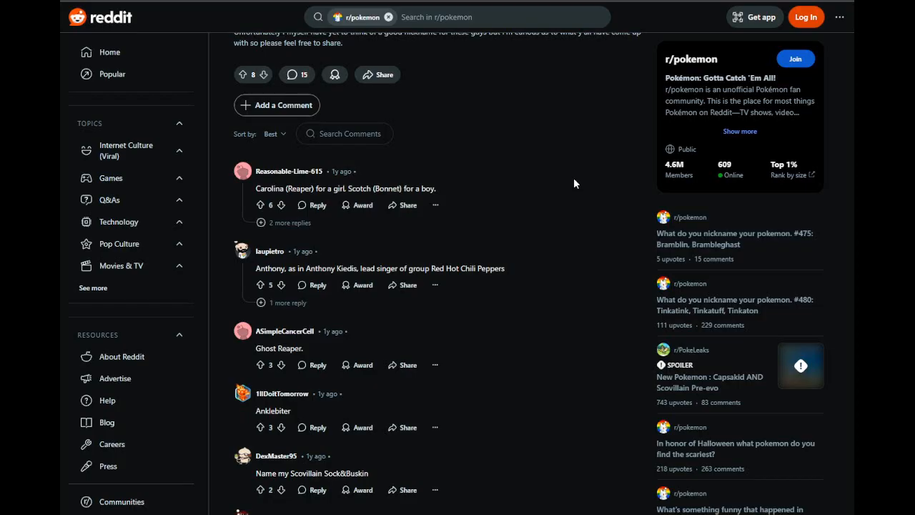
pyautogui.moveTo(620, 183)
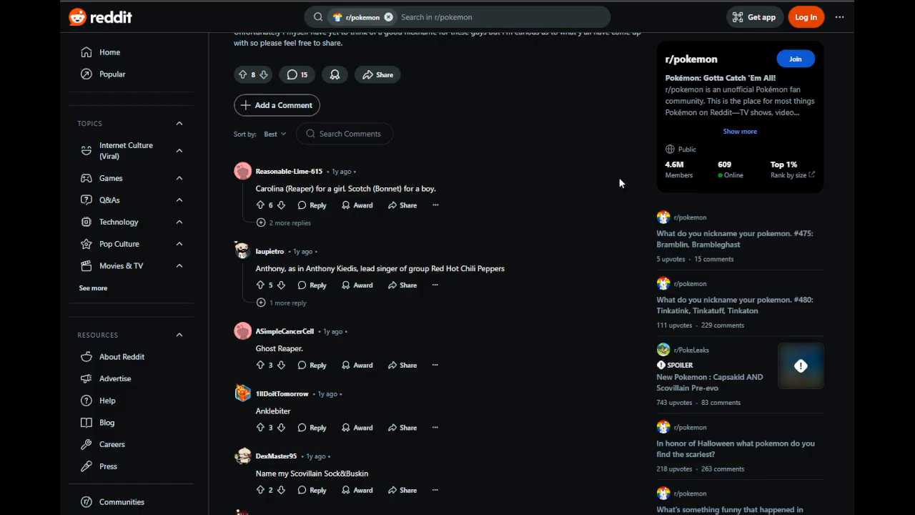
pyautogui.moveTo(616, 177)
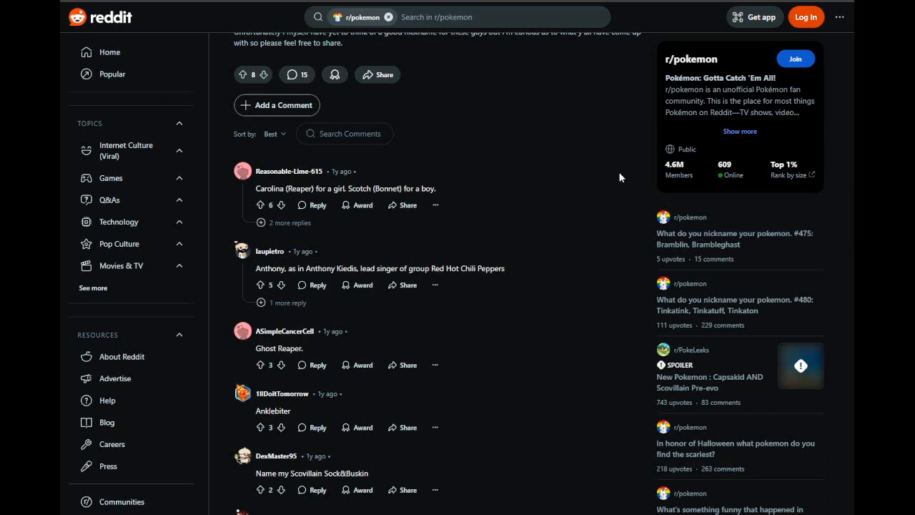
pyautogui.moveTo(616, 182)
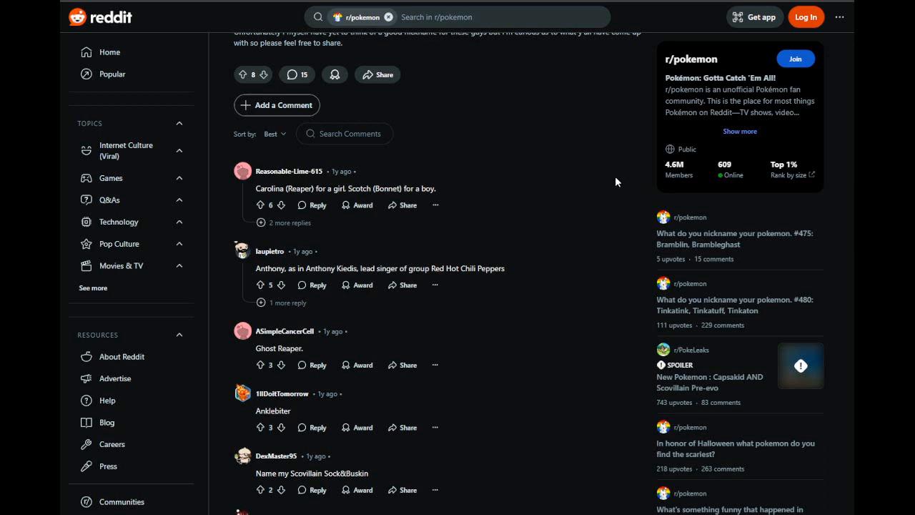
pyautogui.moveTo(599, 175)
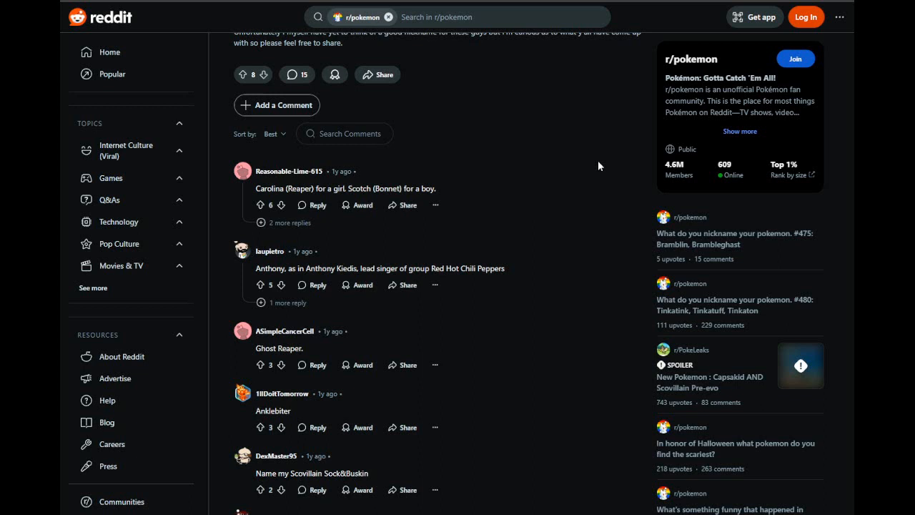
pyautogui.moveTo(680, 339)
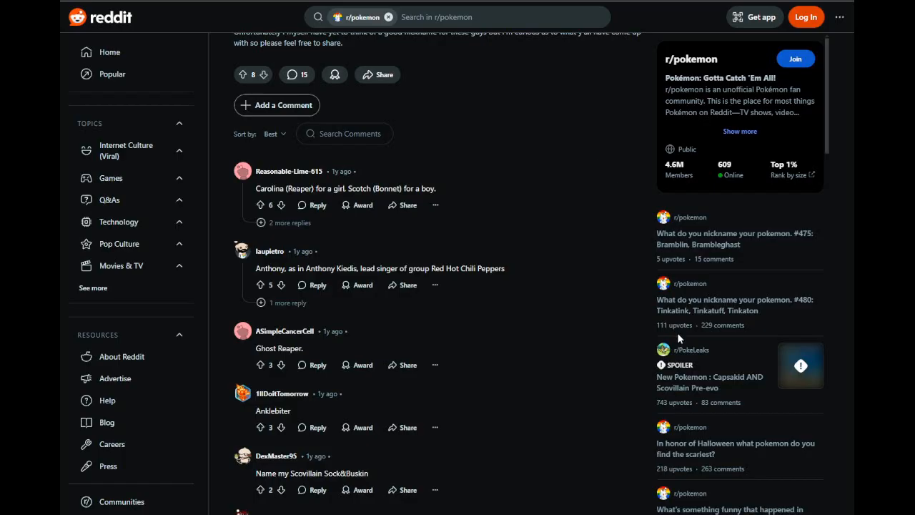
pyautogui.moveTo(697, 354)
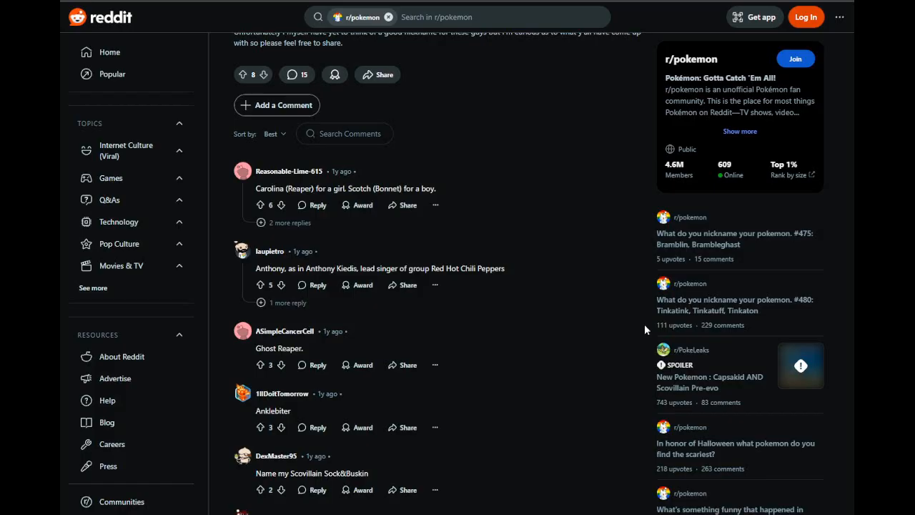
# Scroll the Ranker list of best Scovillain nicknames, led by Hab&Nero, Spitfire and Sizzler
pyautogui.scroll(-3)
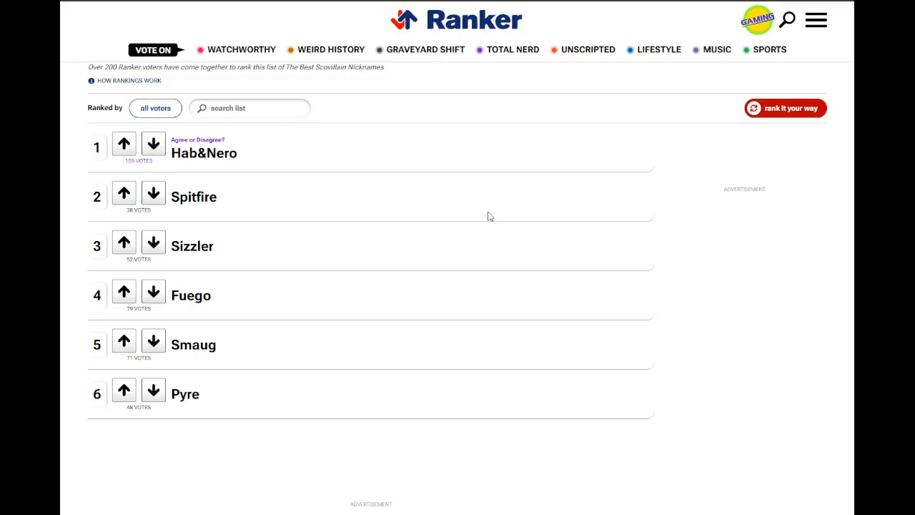
# Scroll the Google results and open the Tumblr 'SV nickname scheme headcanons' post
pyautogui.scroll(-3)
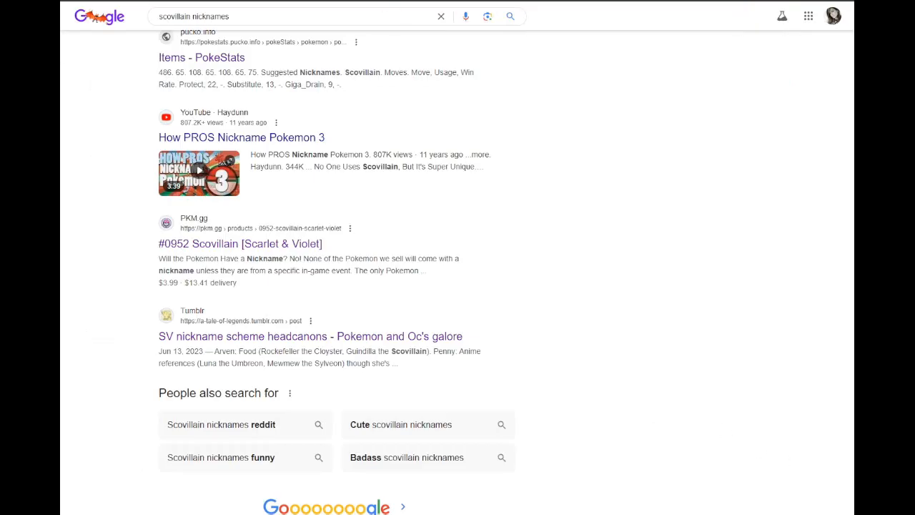
pyautogui.click(309, 336)
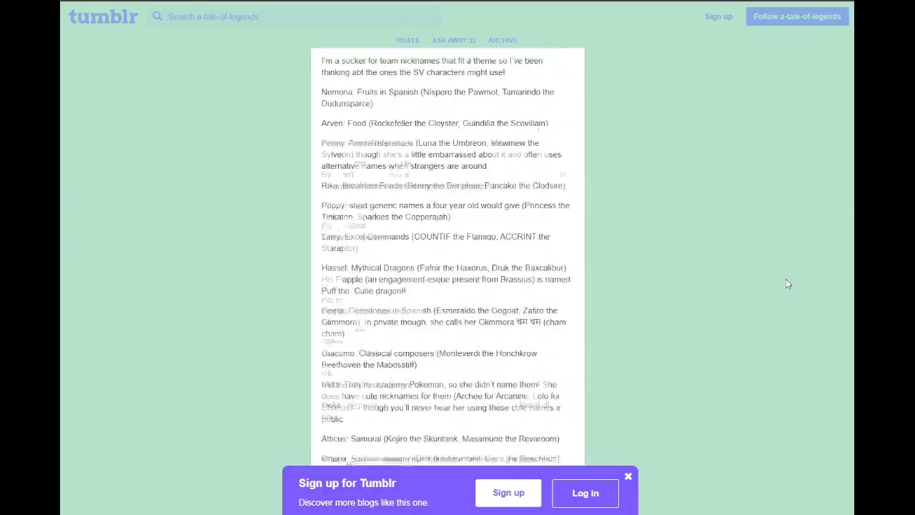
# Scroll back up the Tumblr headcanons post listing Guindilla the Scovillain
pyautogui.scroll(3)
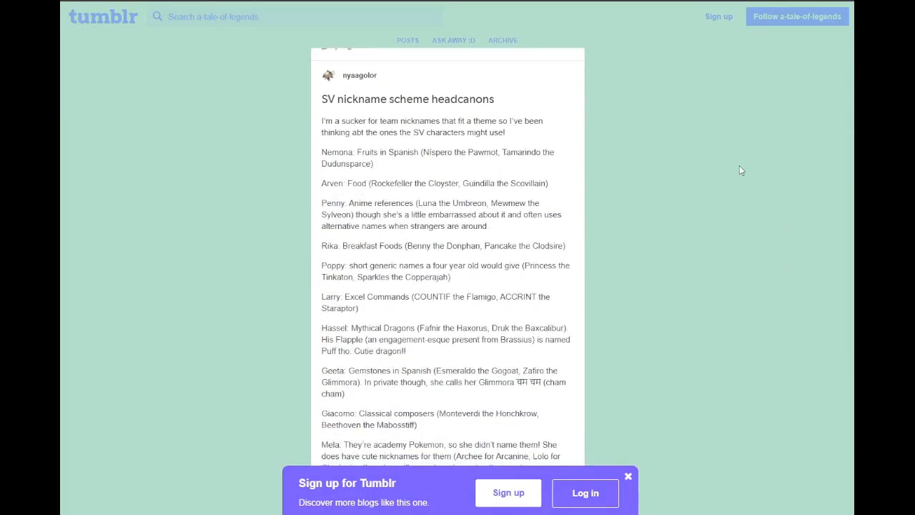
pyautogui.moveTo(707, 216)
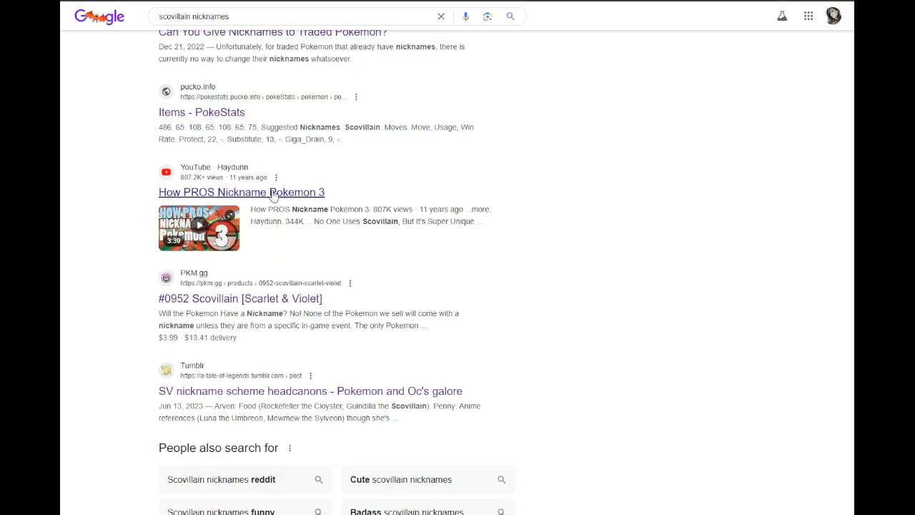
pyautogui.moveTo(595, 231)
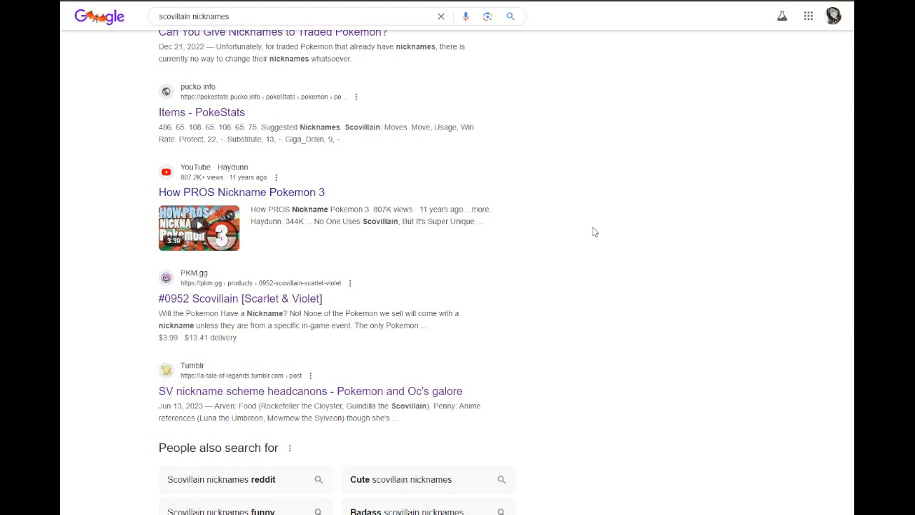
pyautogui.moveTo(610, 249)
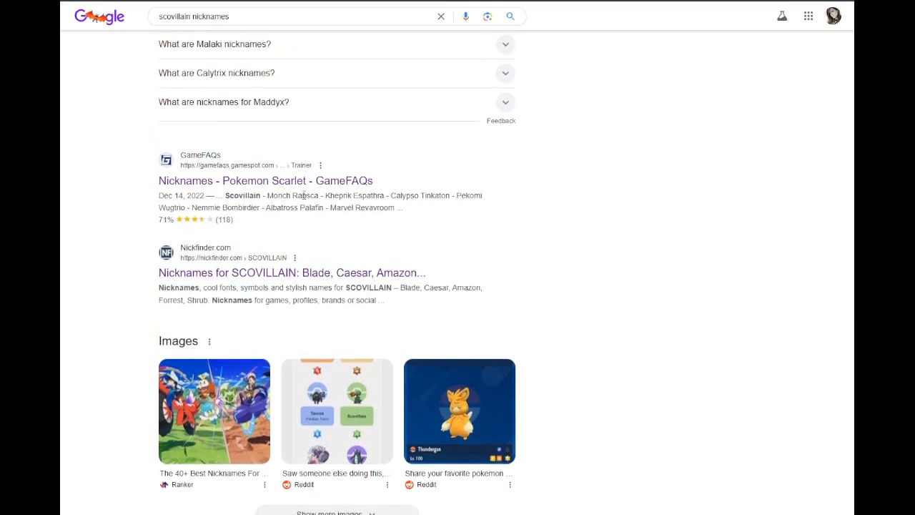
pyautogui.scroll(3)
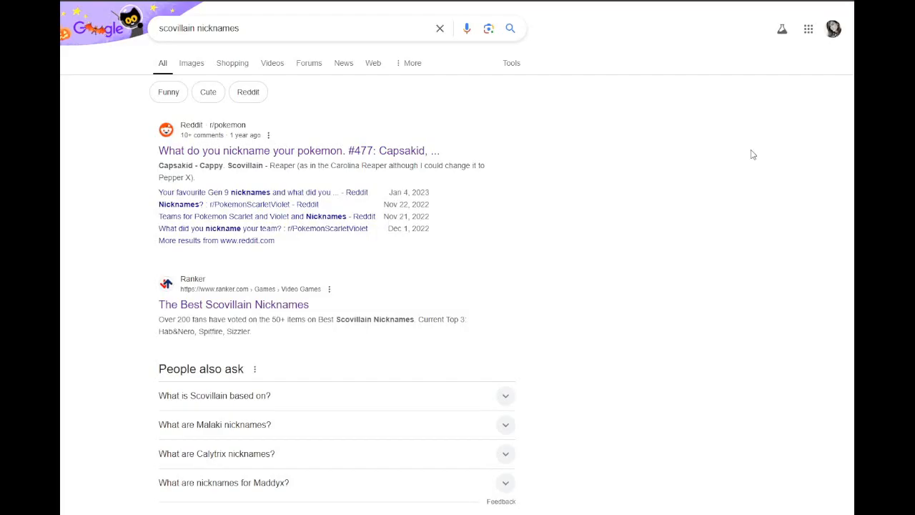
pyautogui.moveTo(632, 487)
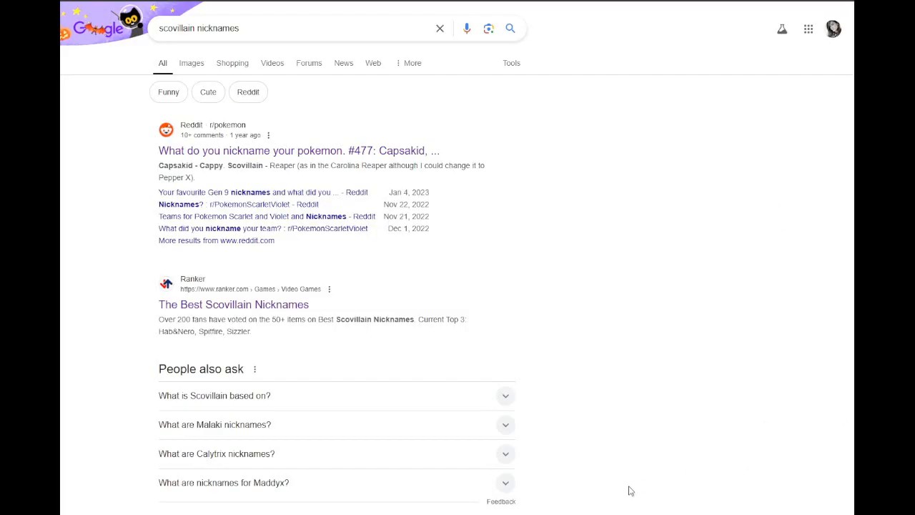